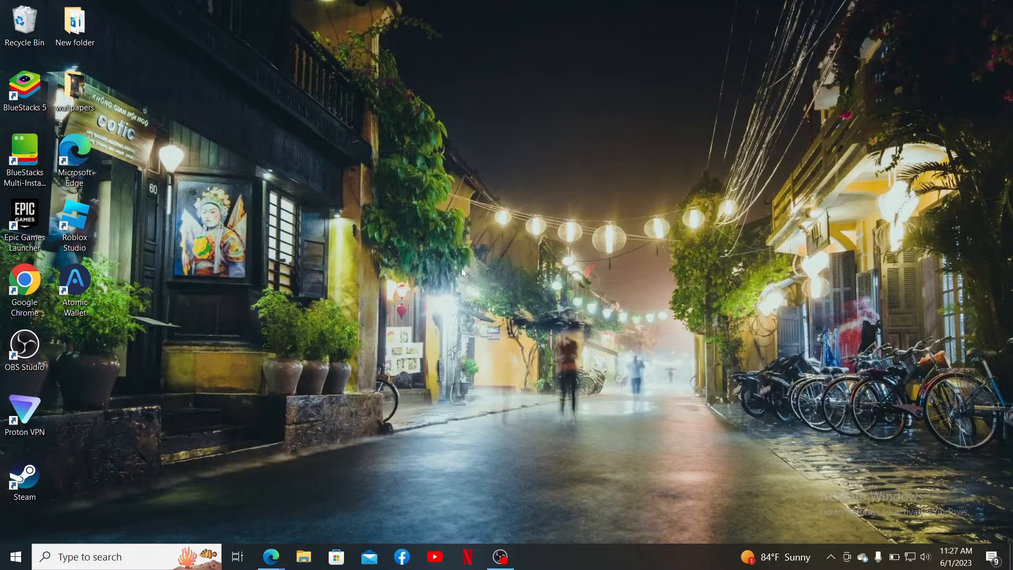
pyautogui.moveTo(336, 419)
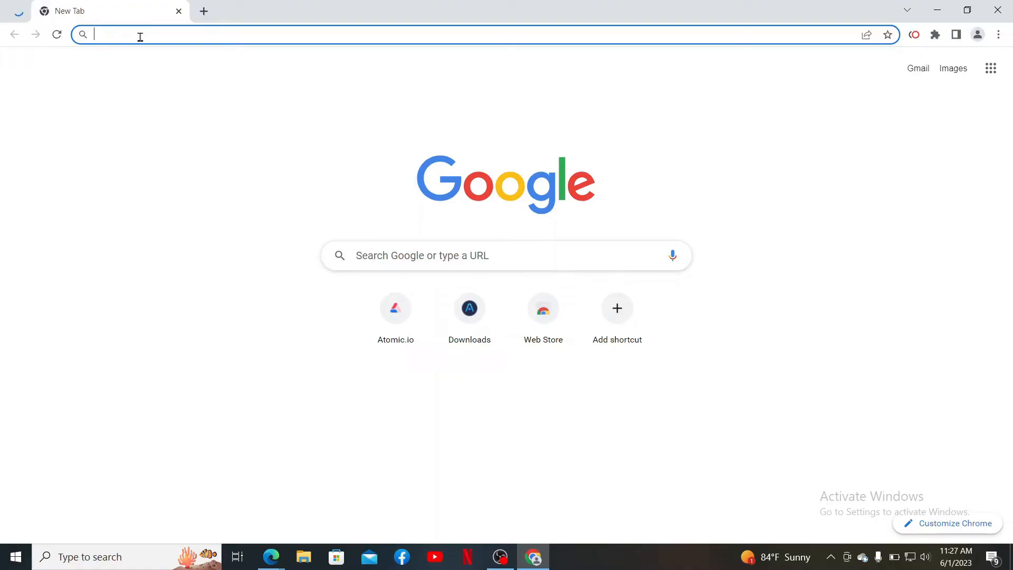
# Step: Load the NAB homepage by entering nab.com.au in the address bar
pyautogui.write('nab.com.au')
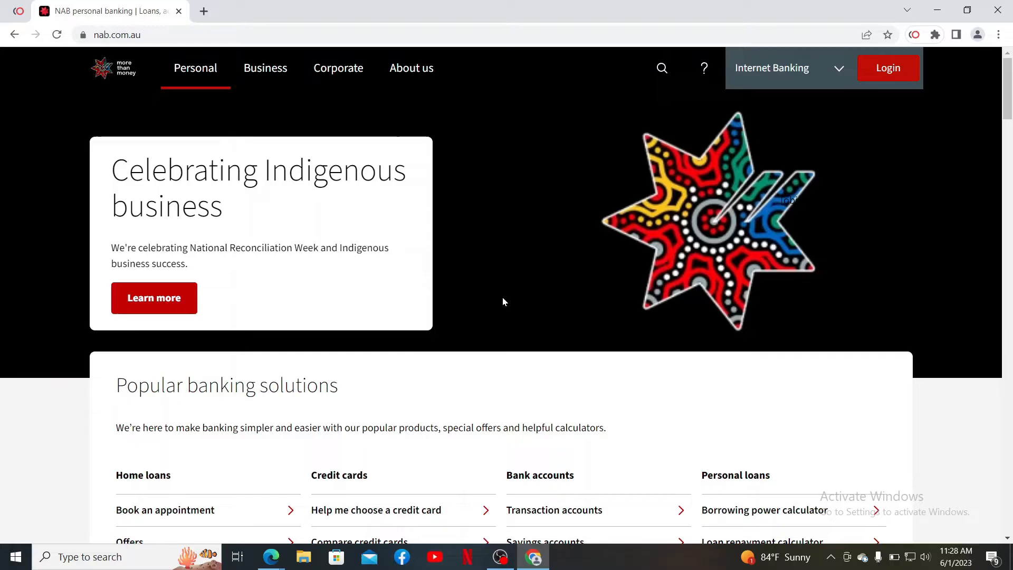
# Step: Keep Internet Banking selected in the login dropdown and go to the login page
pyautogui.click(789, 68)
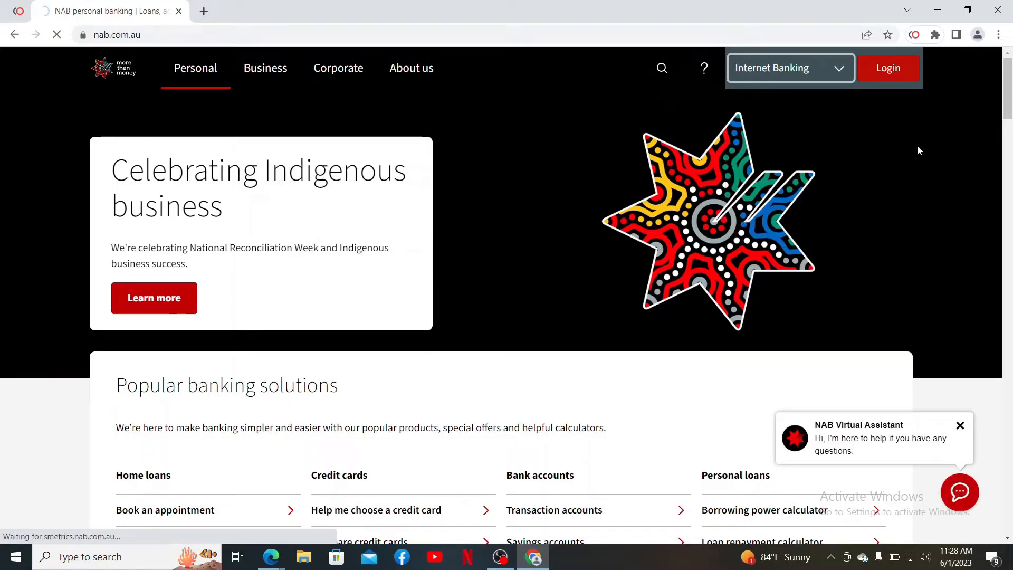
pyautogui.click(888, 68)
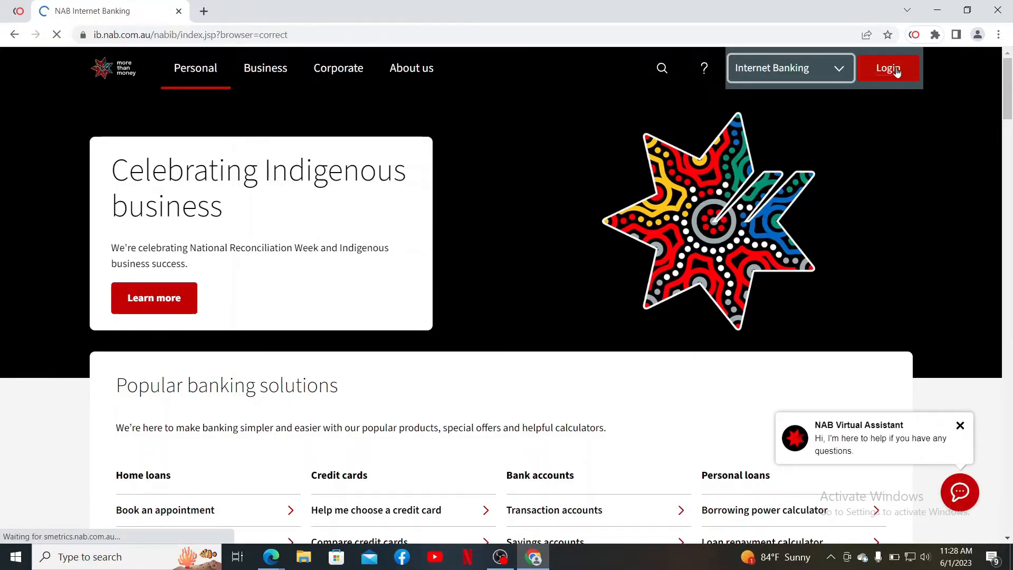
pyautogui.click(887, 68)
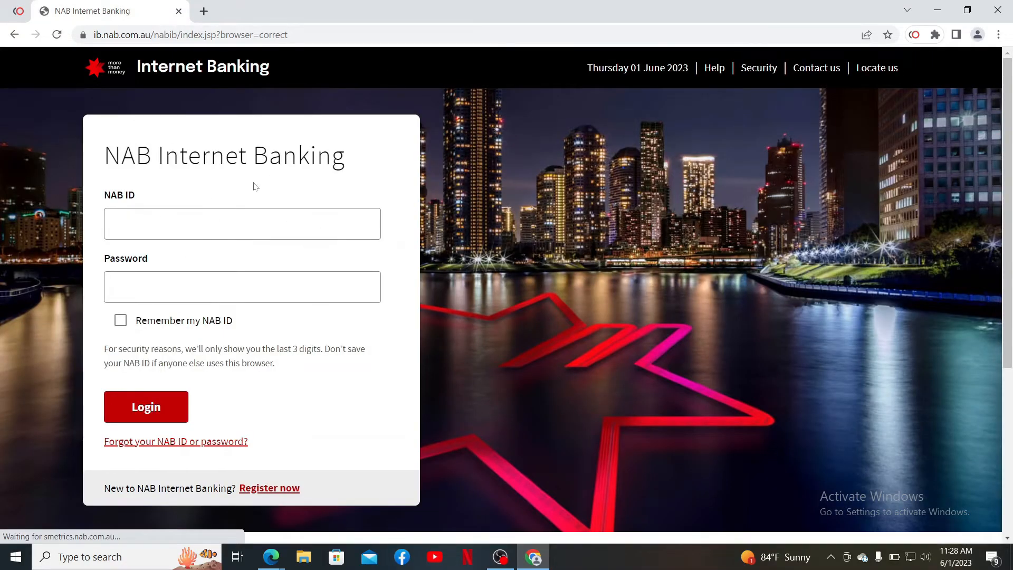
# Step: Focus the empty NAB ID box, bringing up the required-field messages
pyautogui.click(242, 224)
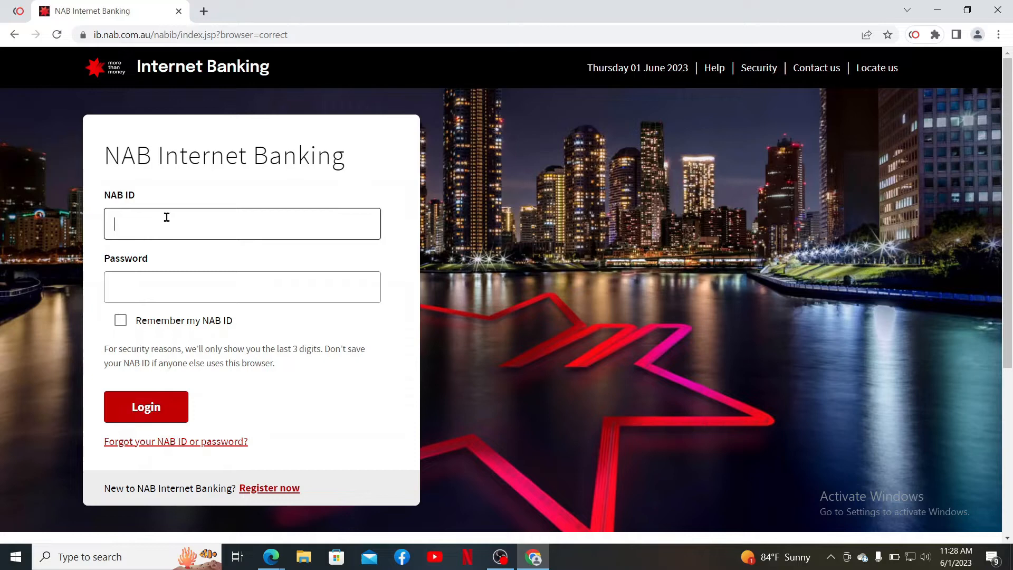
pyautogui.click(242, 224)
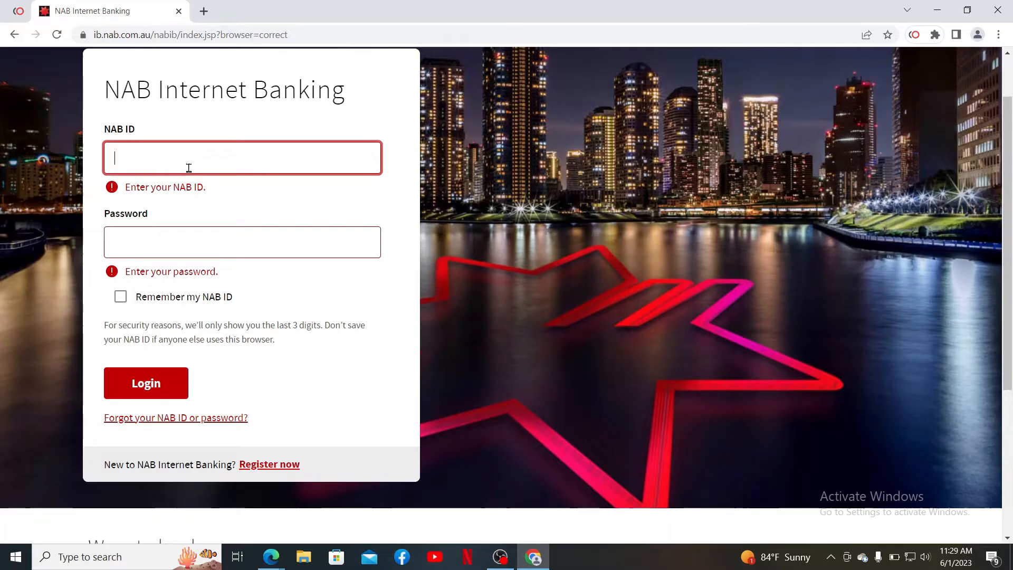
pyautogui.moveTo(142, 155)
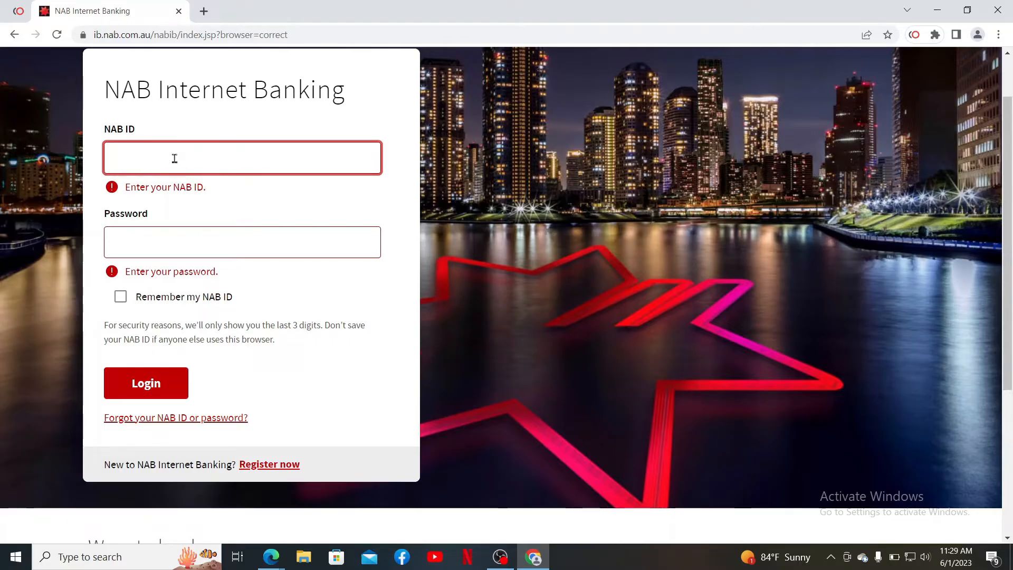
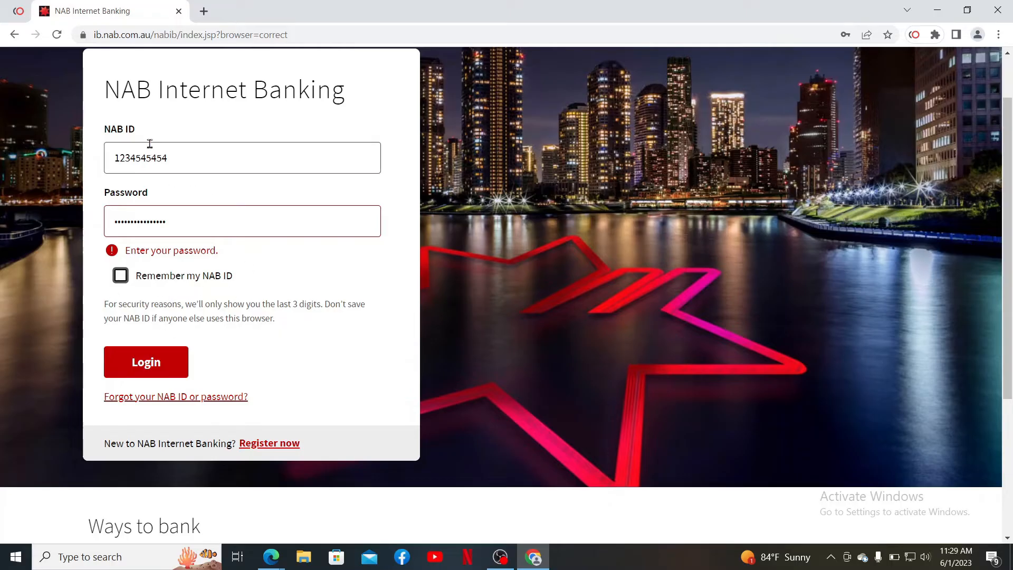
pyautogui.click(120, 275)
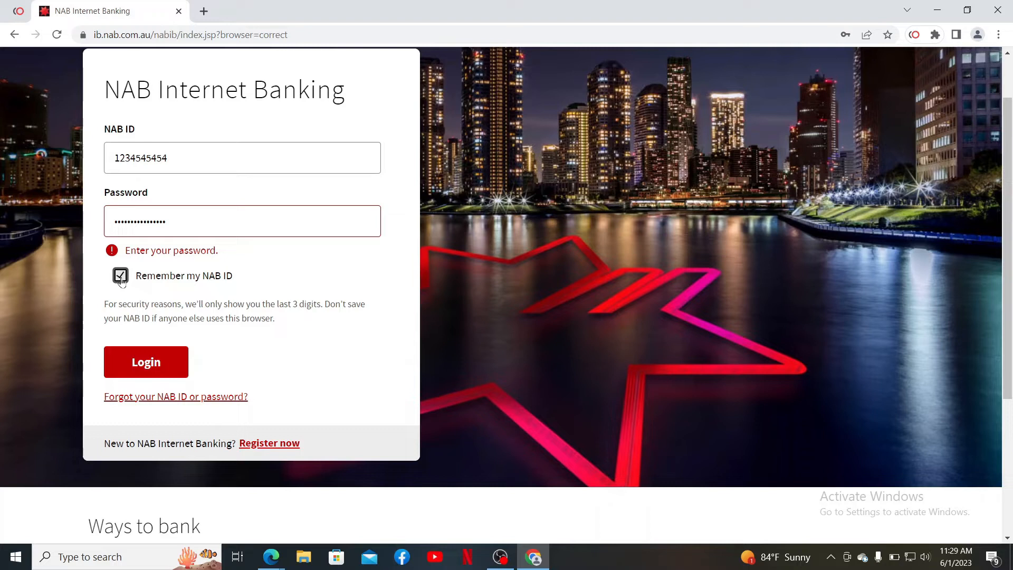
pyautogui.click(121, 275)
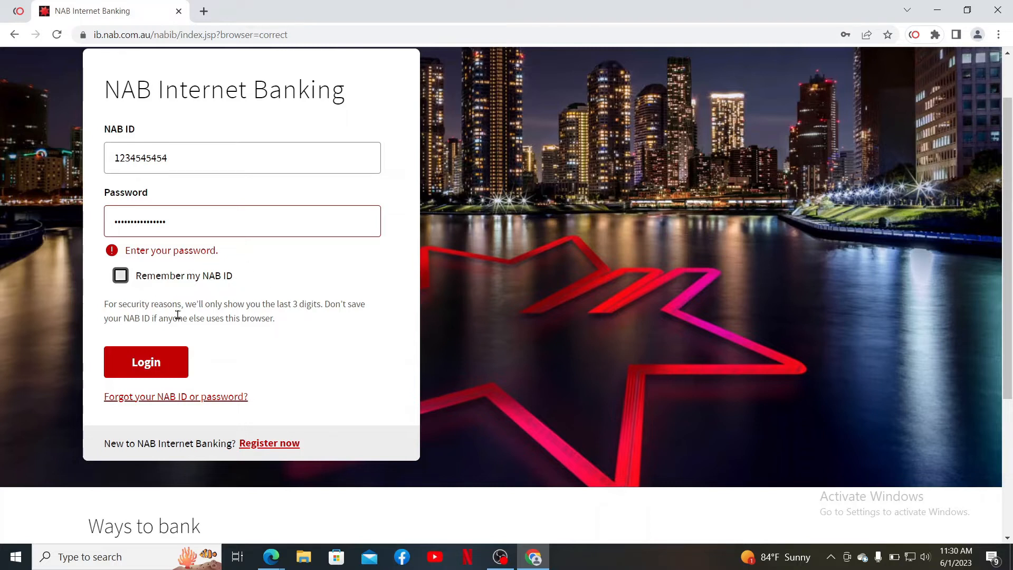